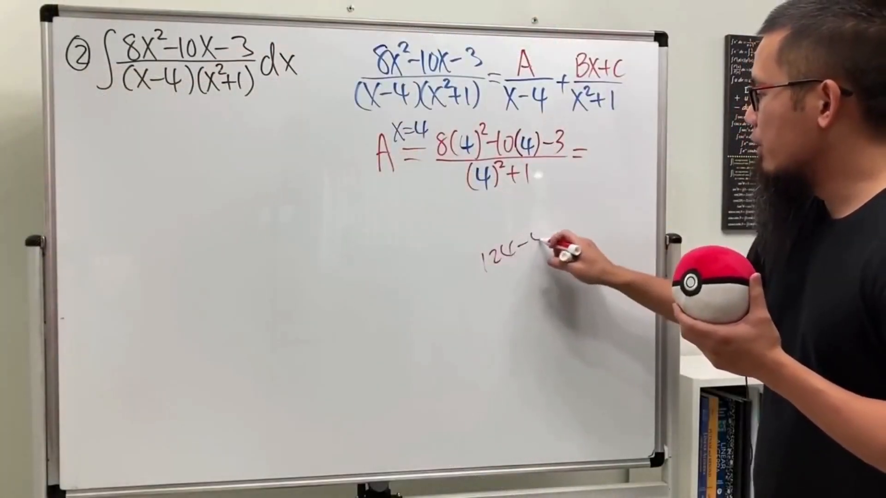
click(553, 231)
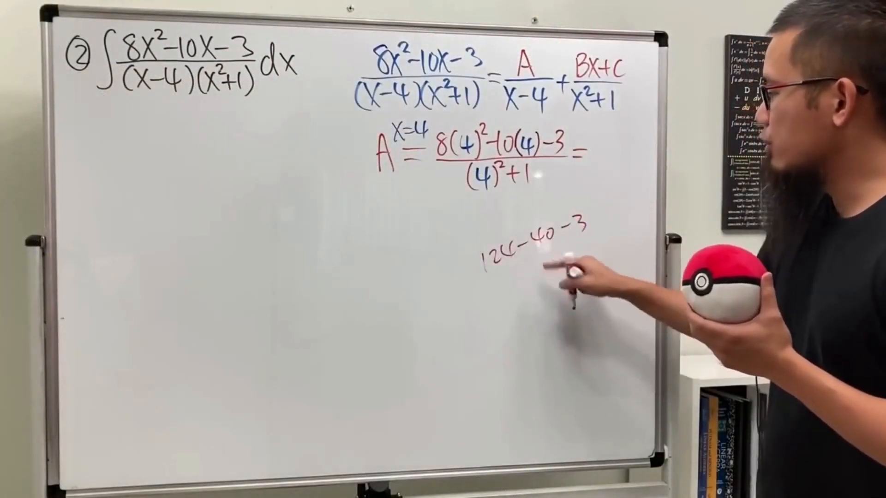